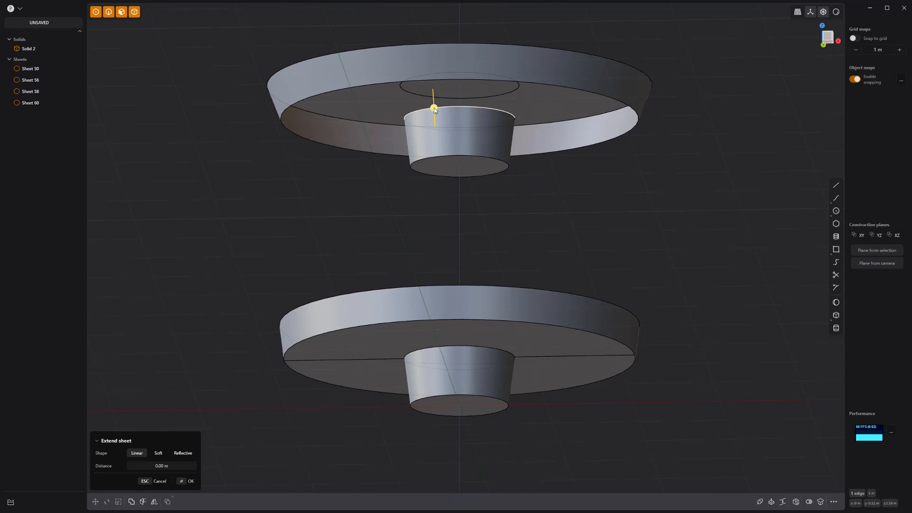
Confirm the Extend sheet command so the disc face meets the tapered boss, giving five sheets
left_click(188, 480)
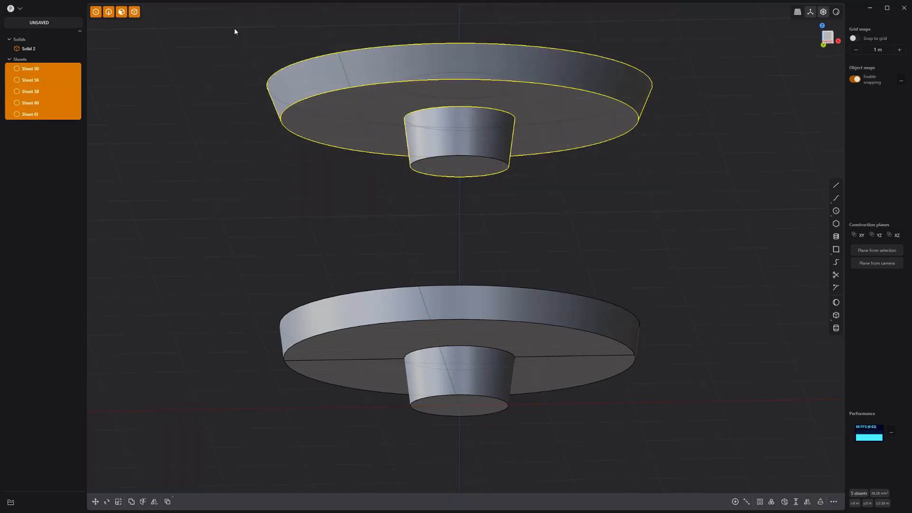